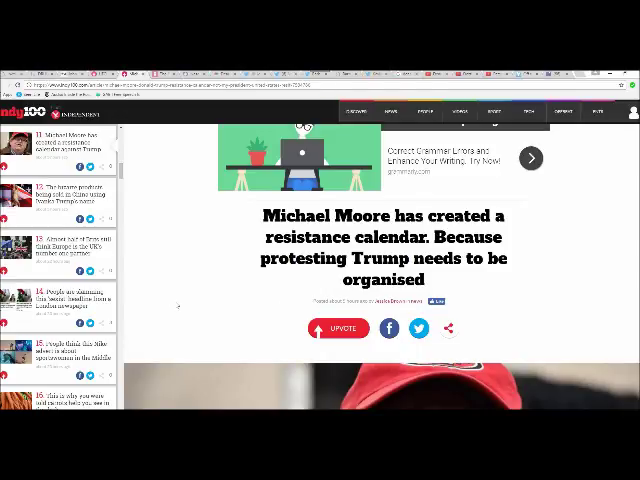
pyautogui.moveTo(200, 300)
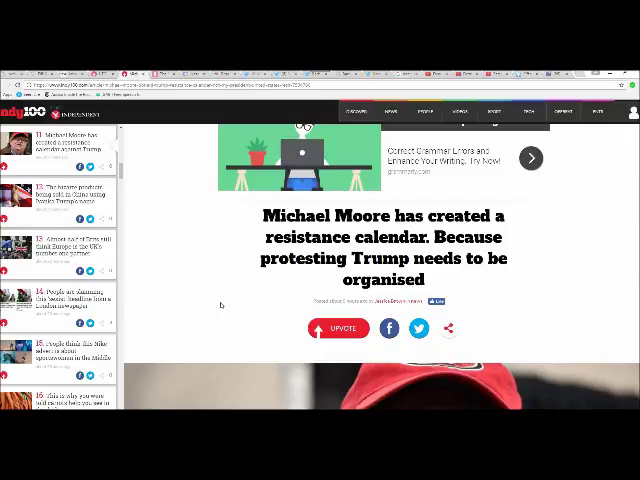
pyautogui.moveTo(204, 324)
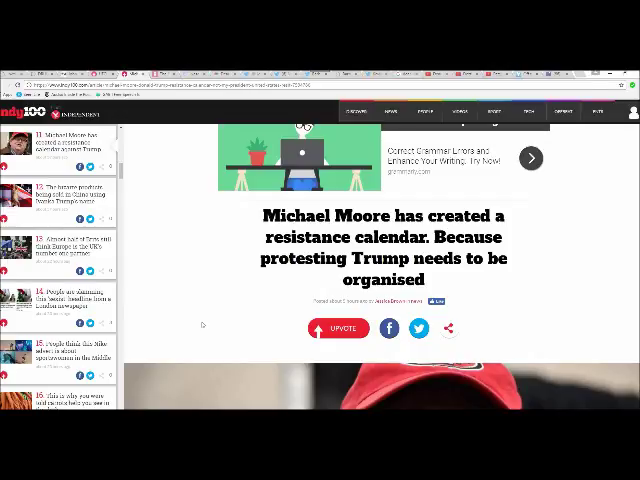
pyautogui.scroll(-3)
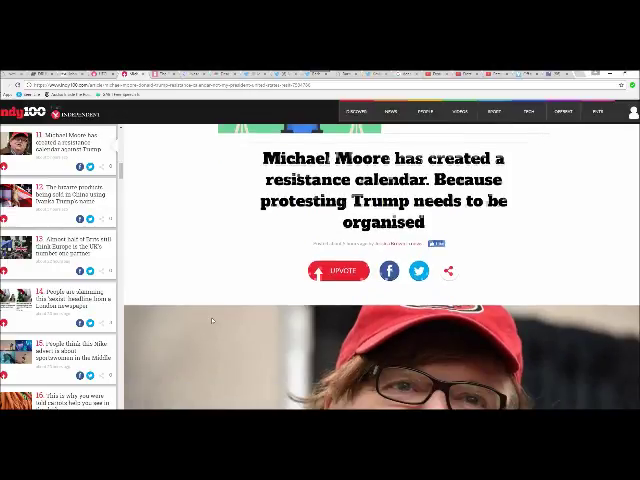
pyautogui.scroll(-3)
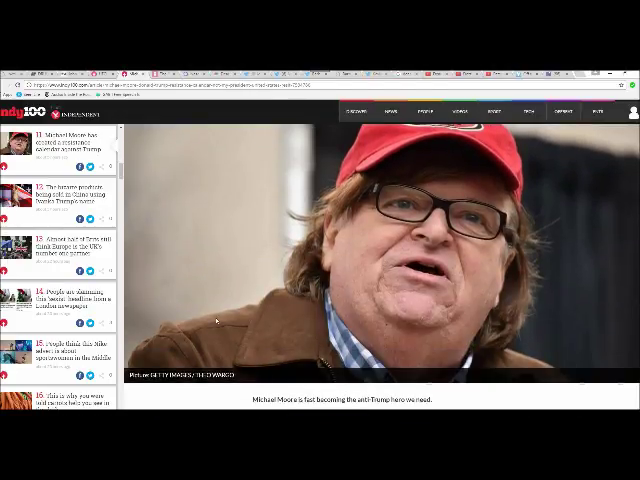
pyautogui.scroll(-3)
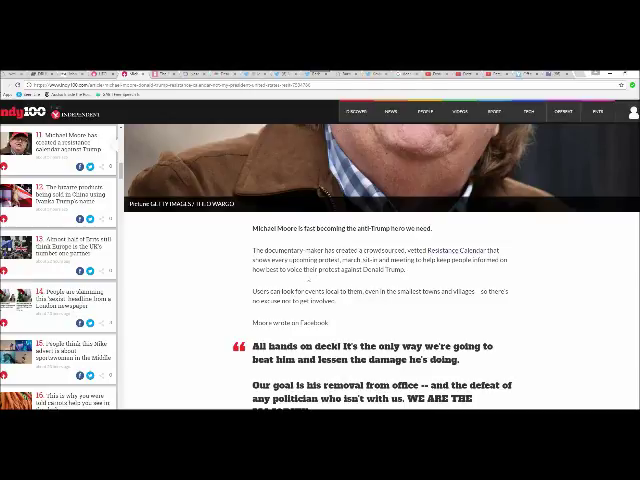
pyautogui.moveTo(376, 280)
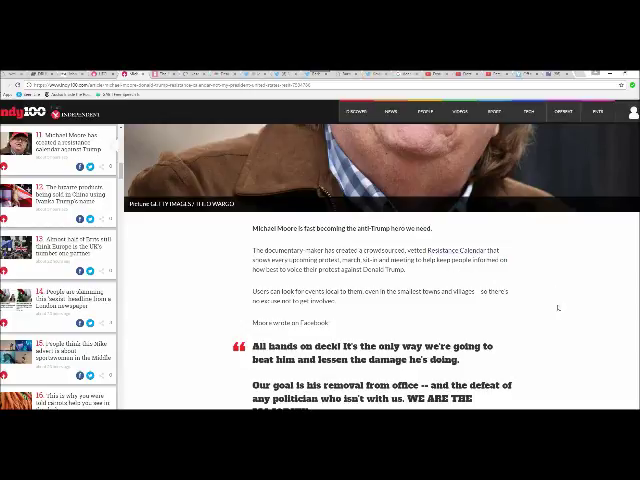
pyautogui.scroll(-3)
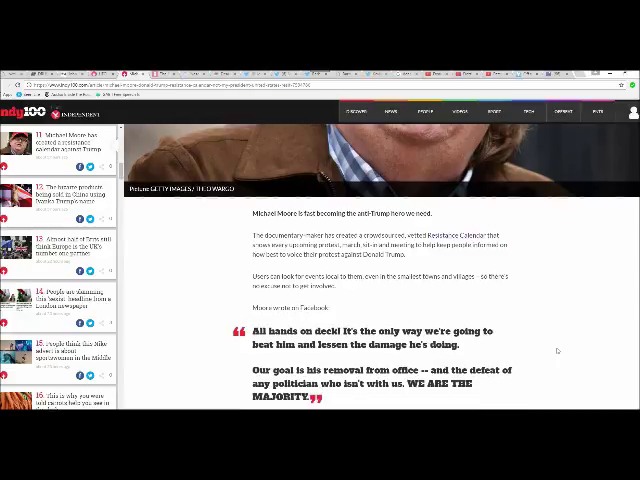
pyautogui.scroll(-3)
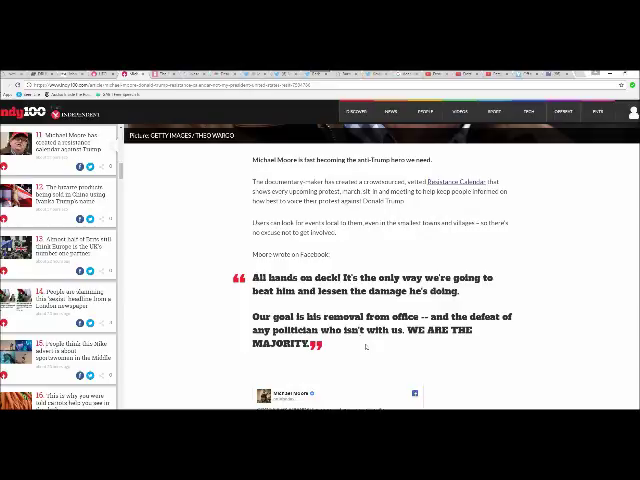
pyautogui.scroll(-3)
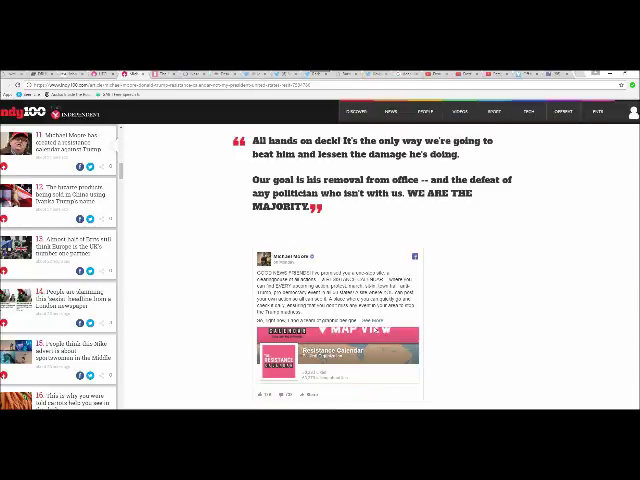
pyautogui.scroll(-3)
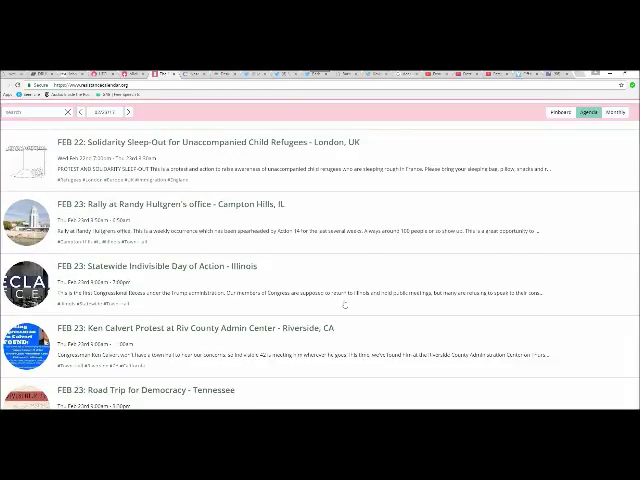
pyautogui.scroll(-3)
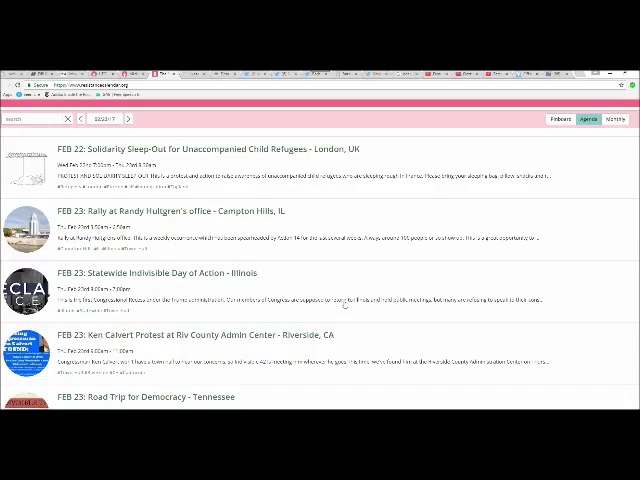
pyautogui.scroll(-3)
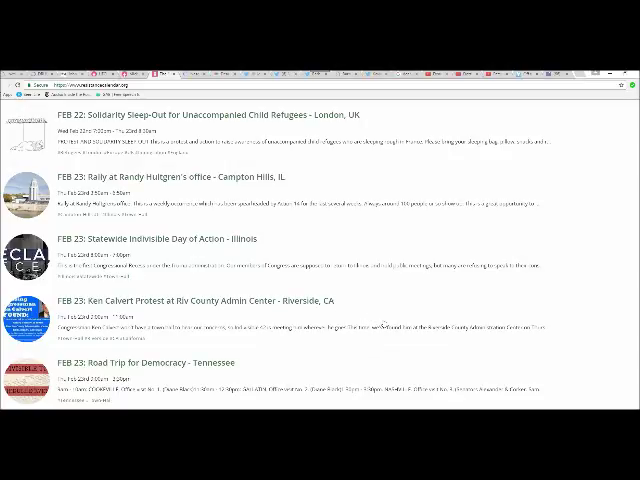
pyautogui.scroll(-3)
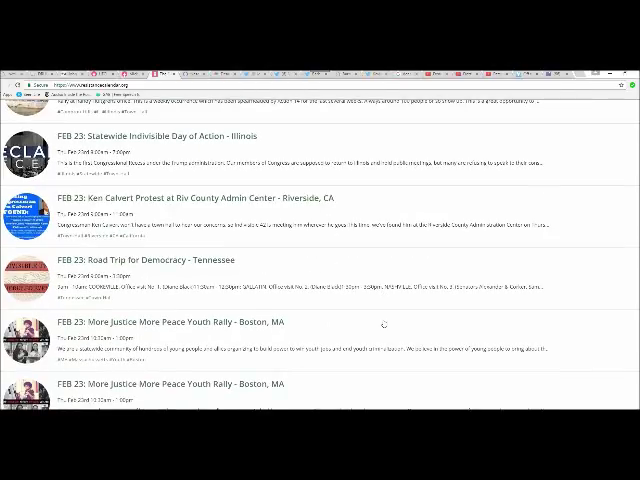
pyautogui.scroll(-3)
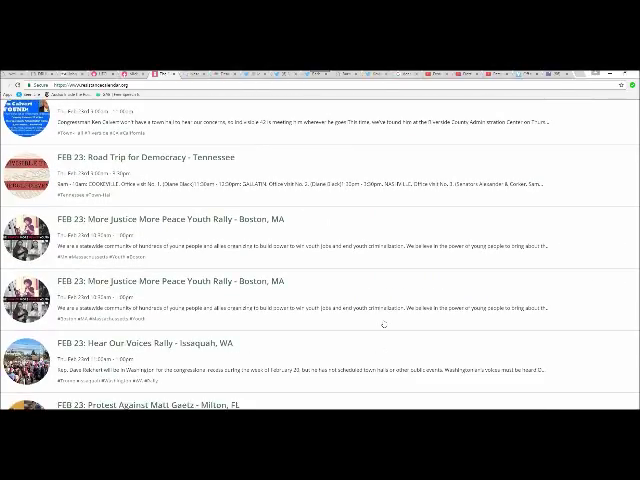
pyautogui.scroll(-3)
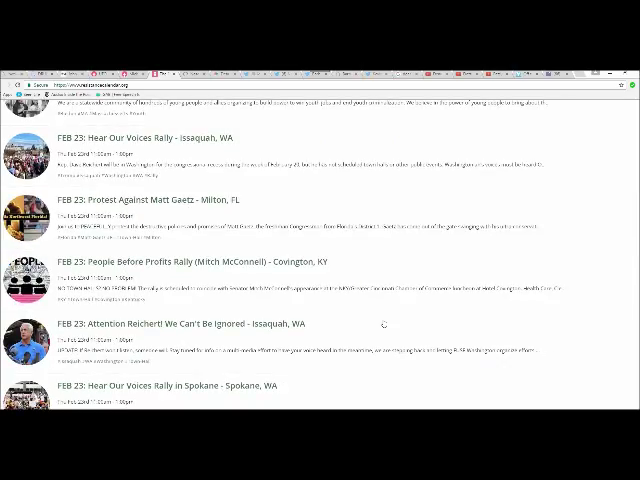
pyautogui.scroll(-3)
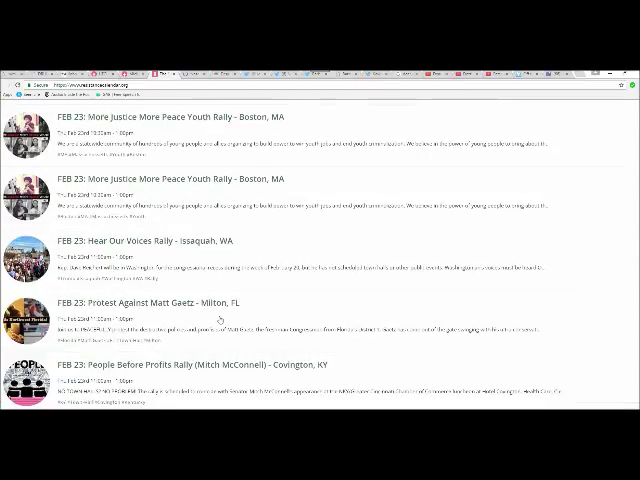
pyautogui.scroll(-3)
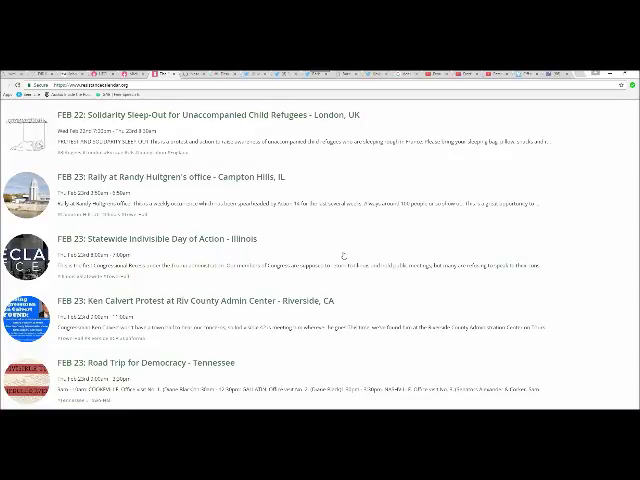
pyautogui.moveTo(204, 148)
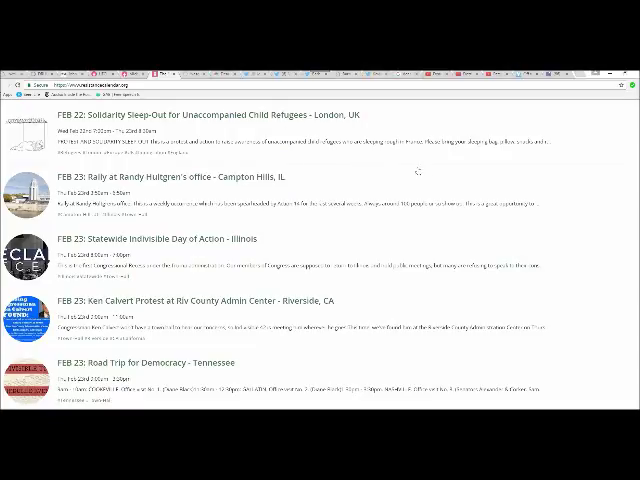
pyautogui.moveTo(400, 176)
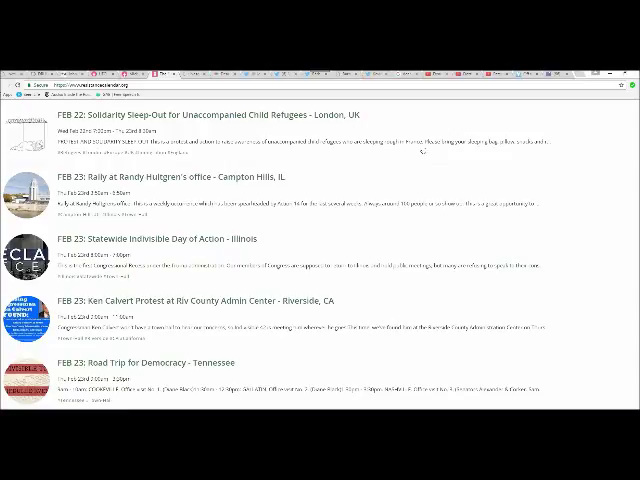
pyautogui.moveTo(412, 168)
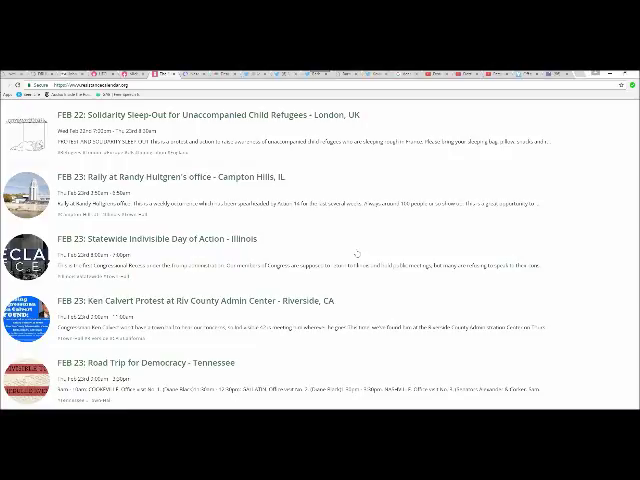
pyautogui.scroll(-3)
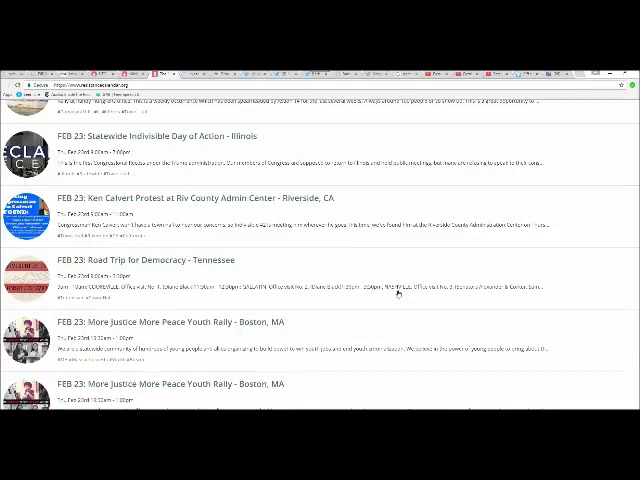
pyautogui.scroll(-3)
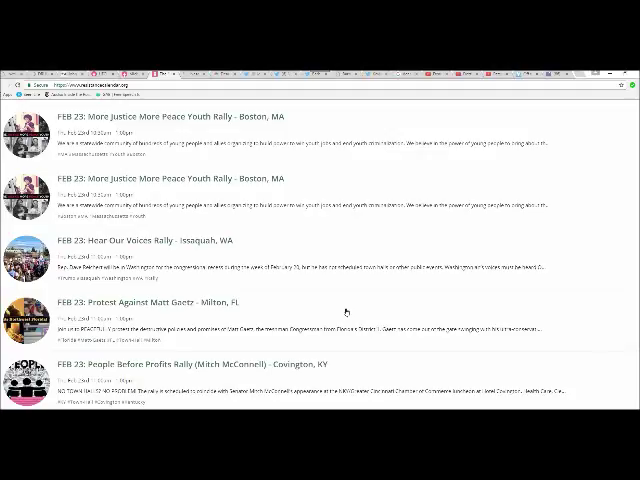
pyautogui.moveTo(356, 338)
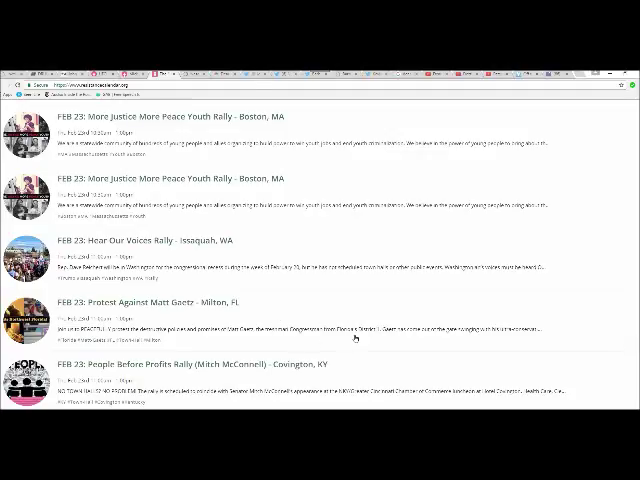
pyautogui.scroll(-3)
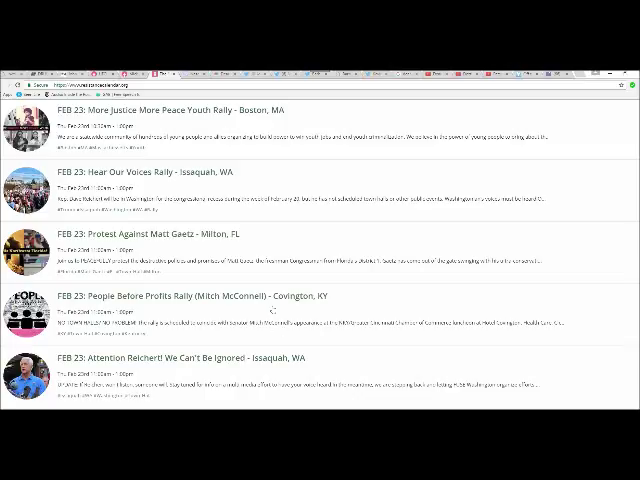
pyautogui.moveTo(254, 312)
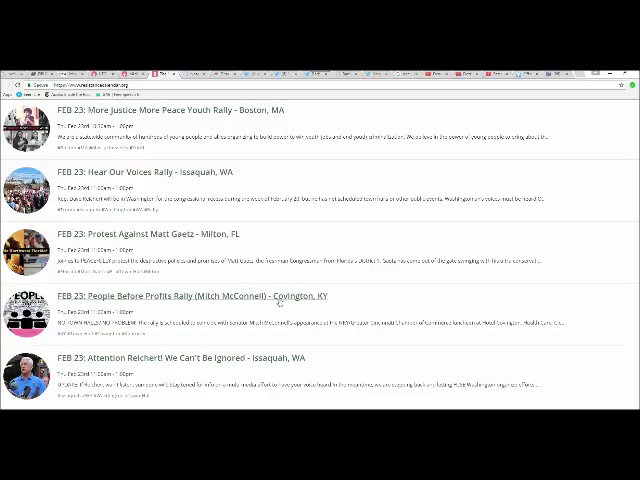
pyautogui.moveTo(284, 322)
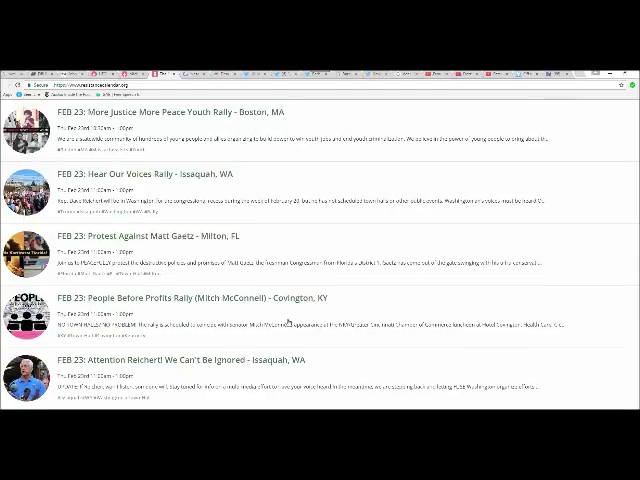